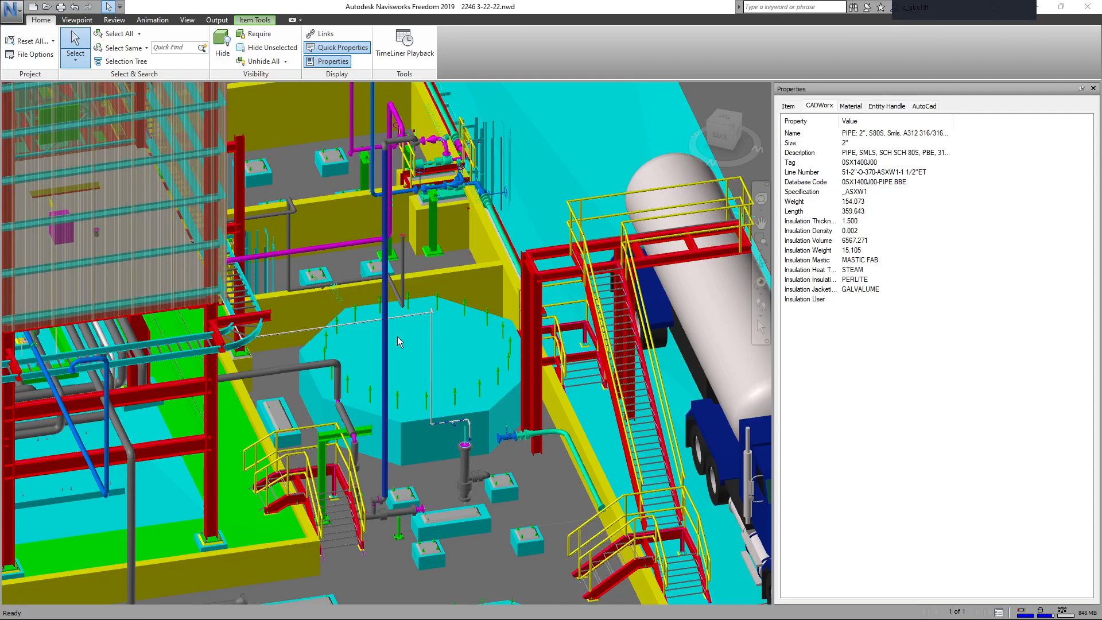
{"action": "mouse_move", "coordinate": [390, 351]}
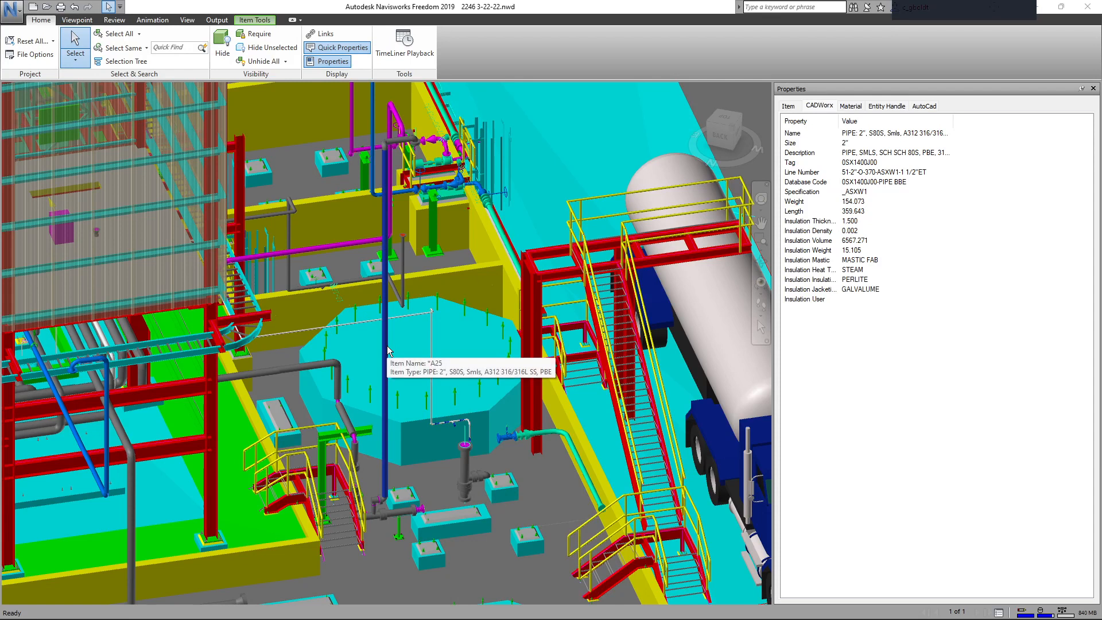
{"action": "mouse_move", "coordinate": [386, 281]}
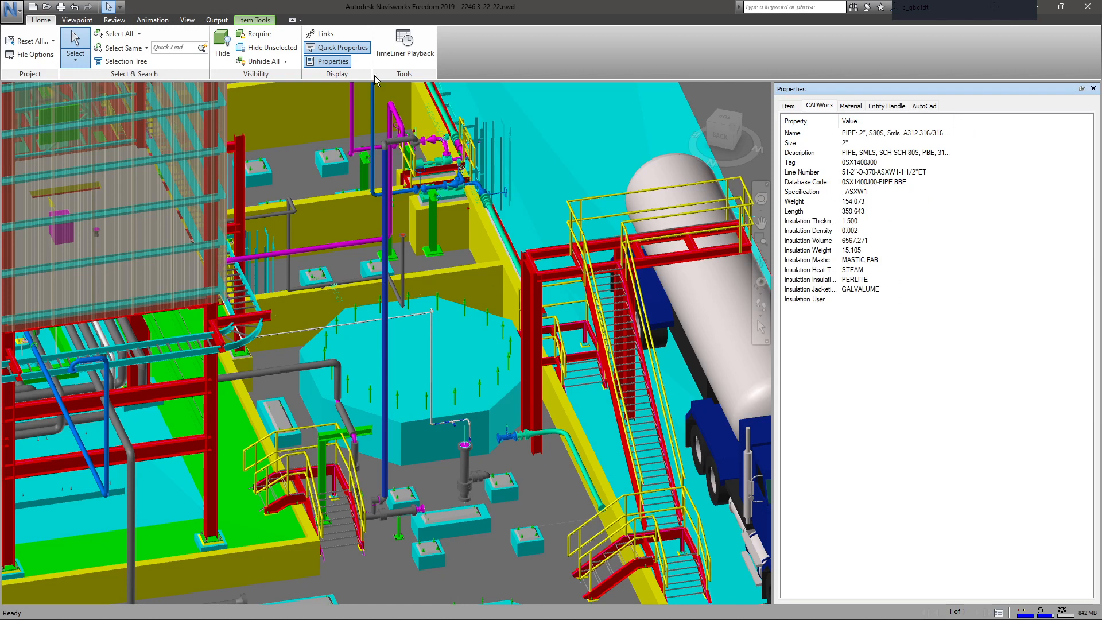
In Options, set the first Quick Properties definition to CADWorx Size
{"action": "left_click", "coordinate": [12, 12]}
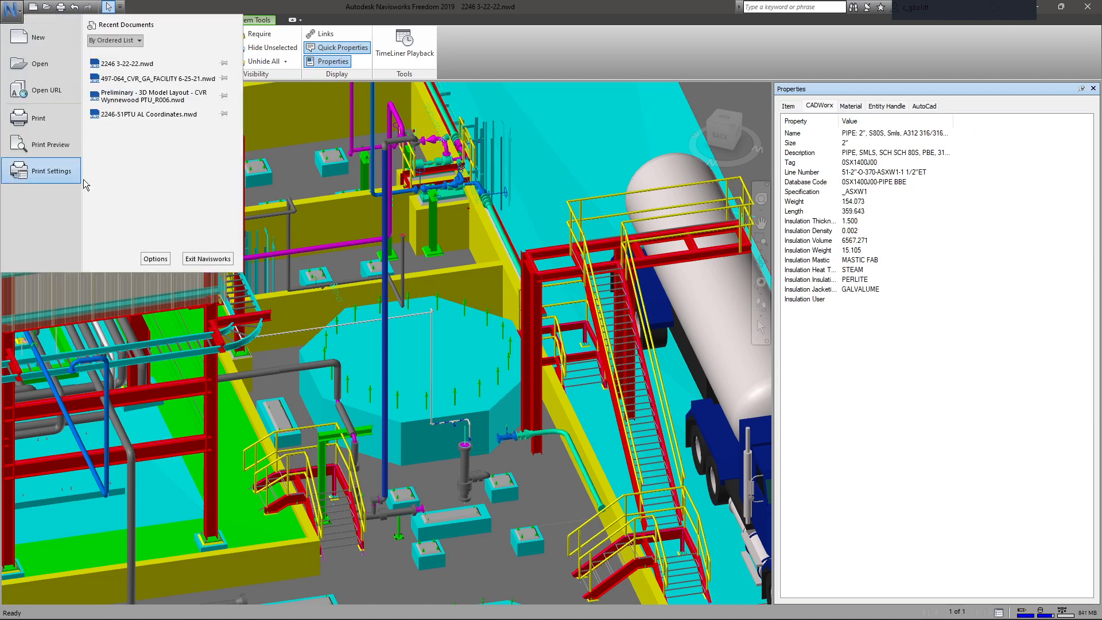
{"action": "left_click", "coordinate": [155, 259]}
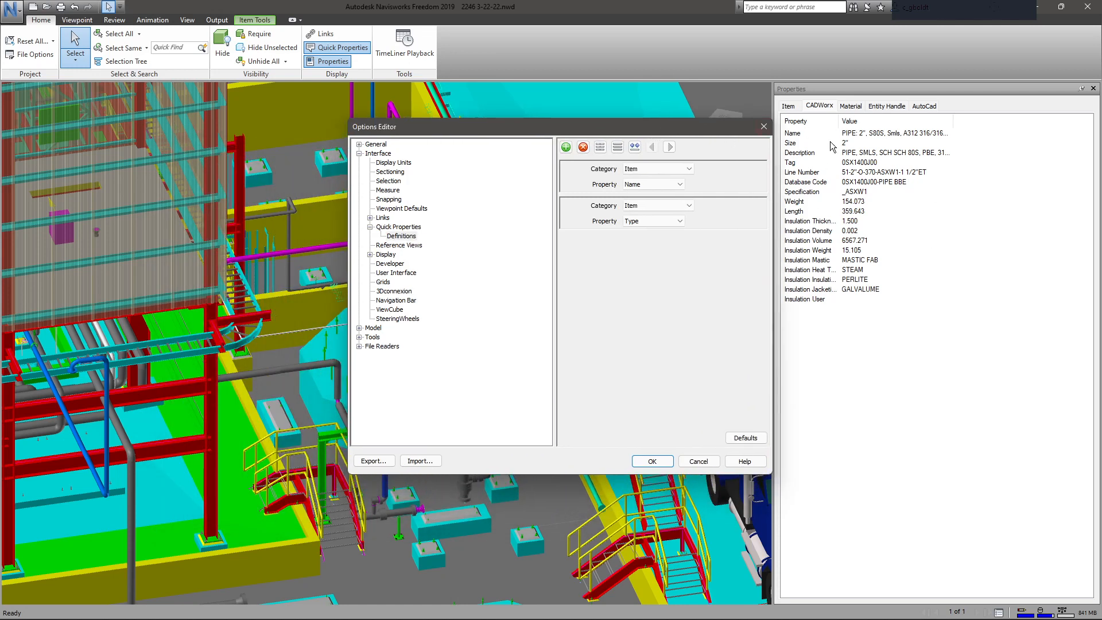
{"action": "left_click", "coordinate": [687, 168]}
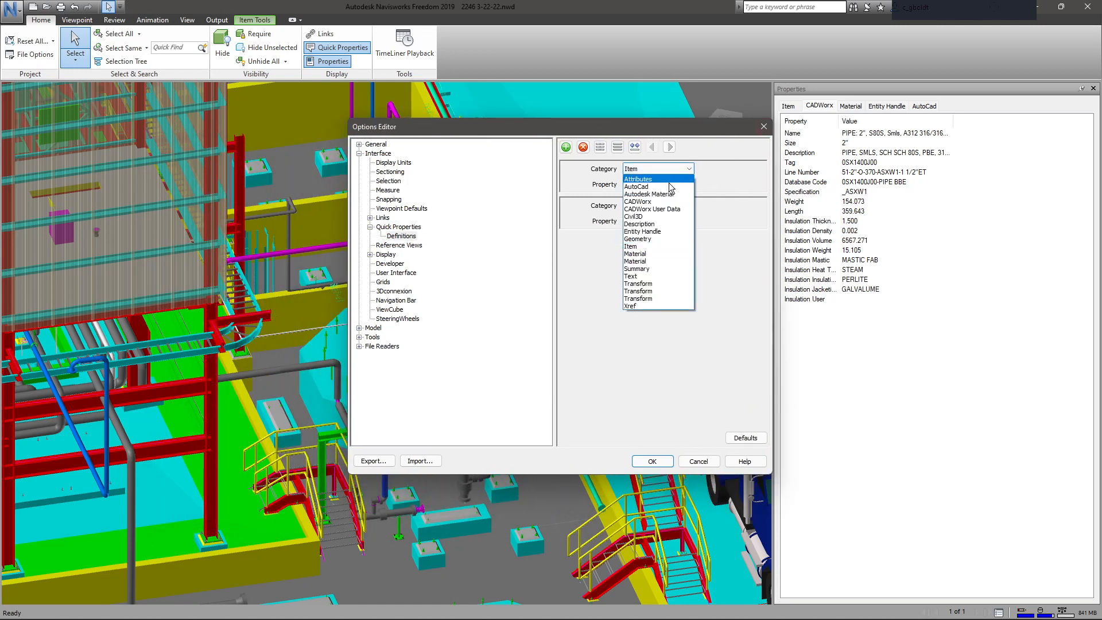
{"action": "left_click", "coordinate": [636, 201]}
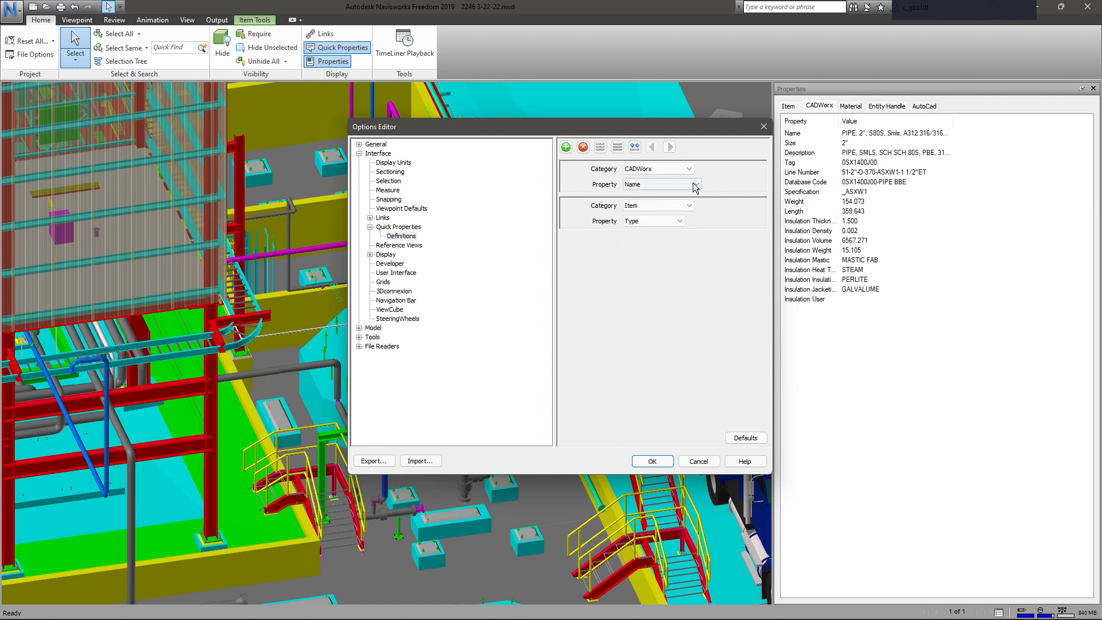
{"action": "left_click", "coordinate": [694, 185]}
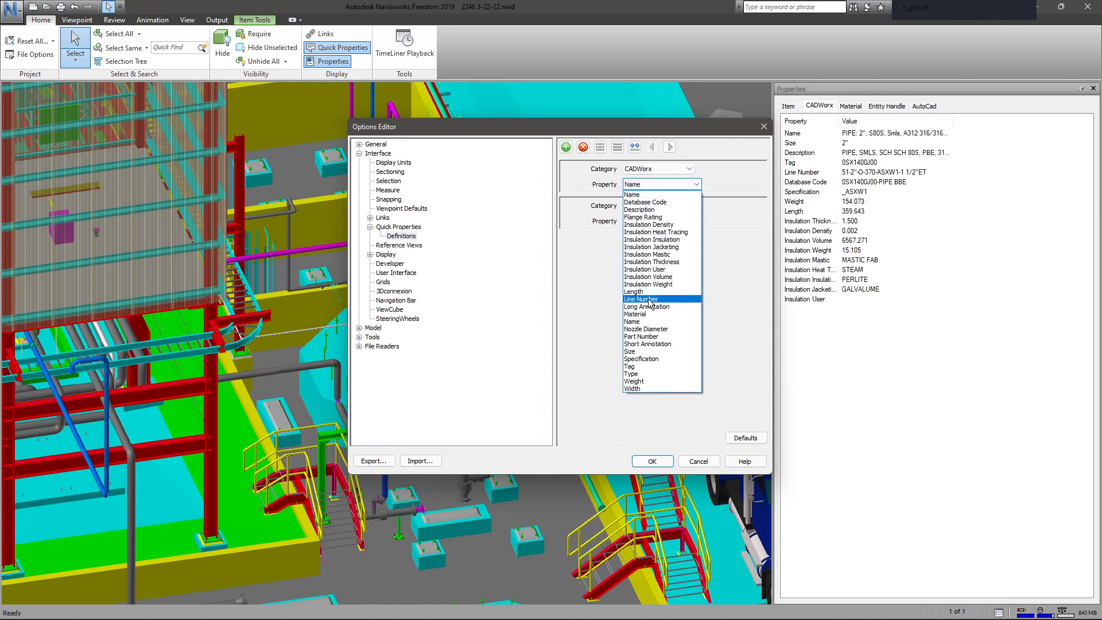
{"action": "left_click", "coordinate": [639, 298]}
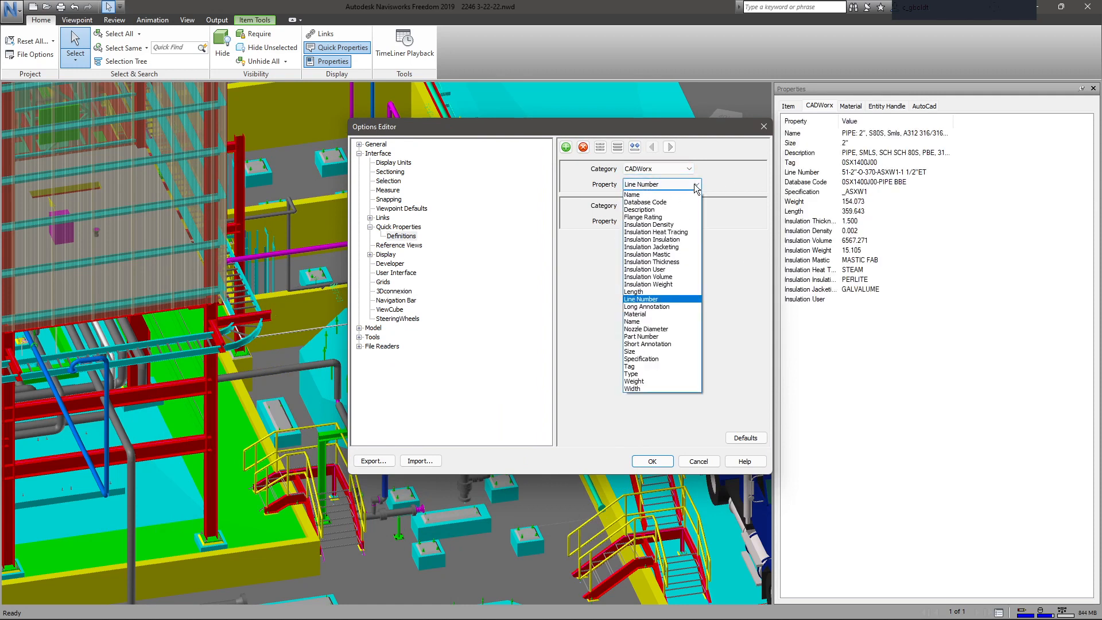
{"action": "left_click", "coordinate": [628, 358]}
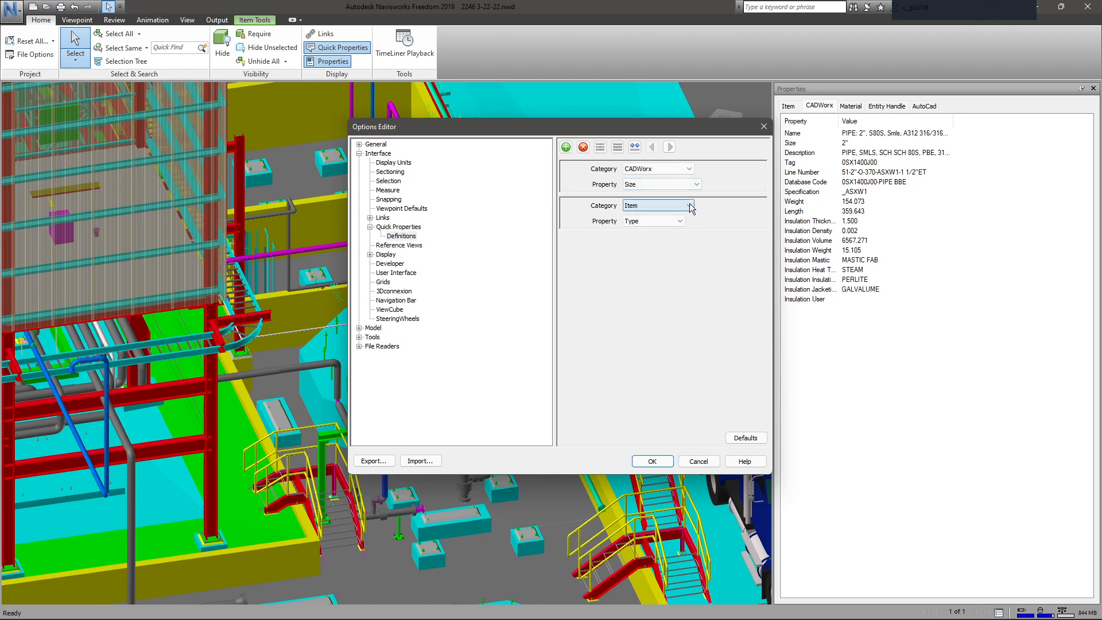
Set the second Quick Properties definition to CADWorx Line Number
{"action": "left_click", "coordinate": [657, 206]}
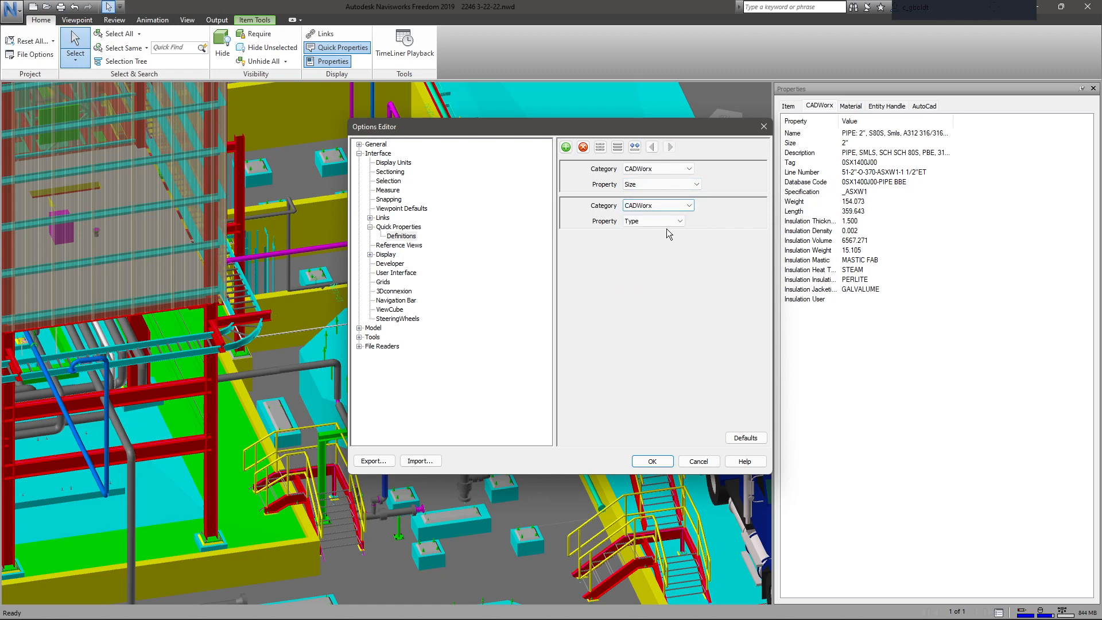
{"action": "left_click", "coordinate": [680, 220]}
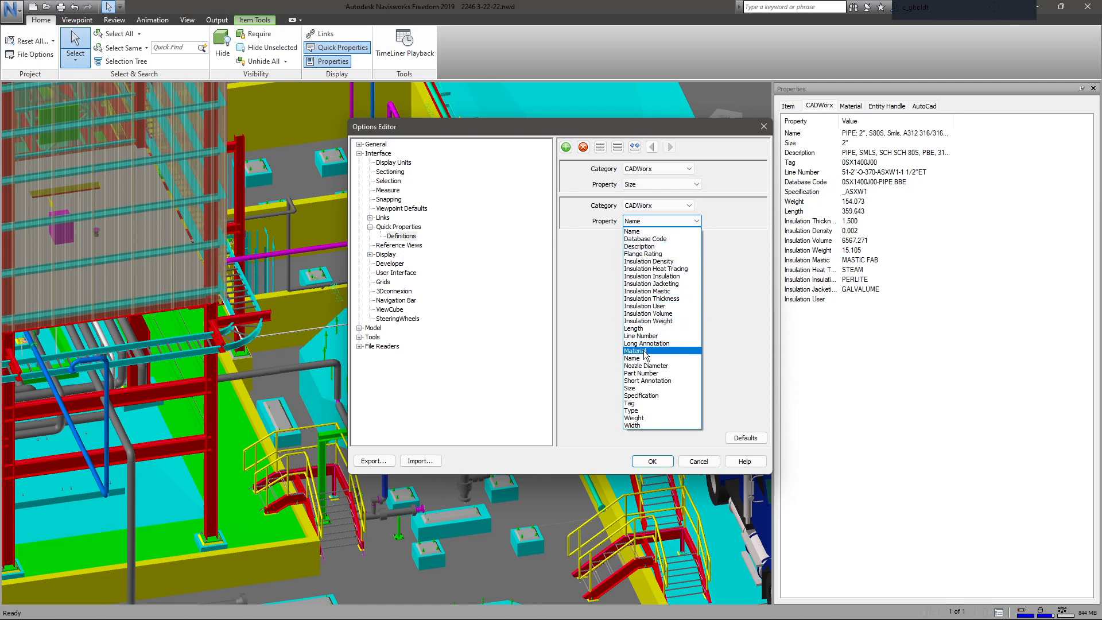
{"action": "left_click", "coordinate": [641, 335]}
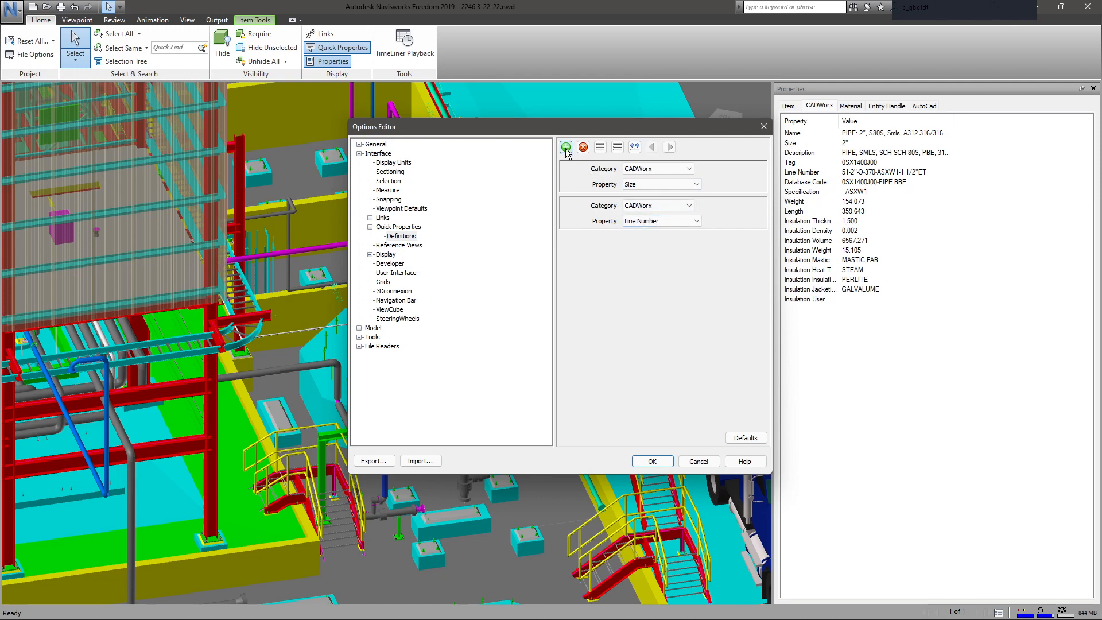
Add a third Quick Properties definition and set it to CADWorx Description
{"action": "left_click", "coordinate": [566, 146]}
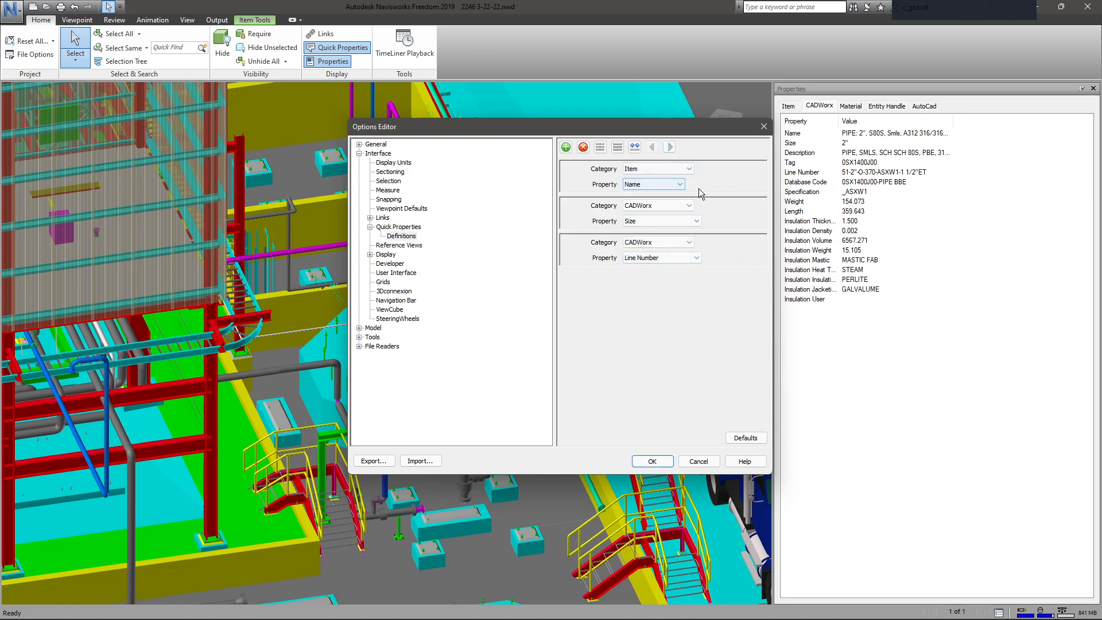
{"action": "mouse_move", "coordinate": [706, 189]}
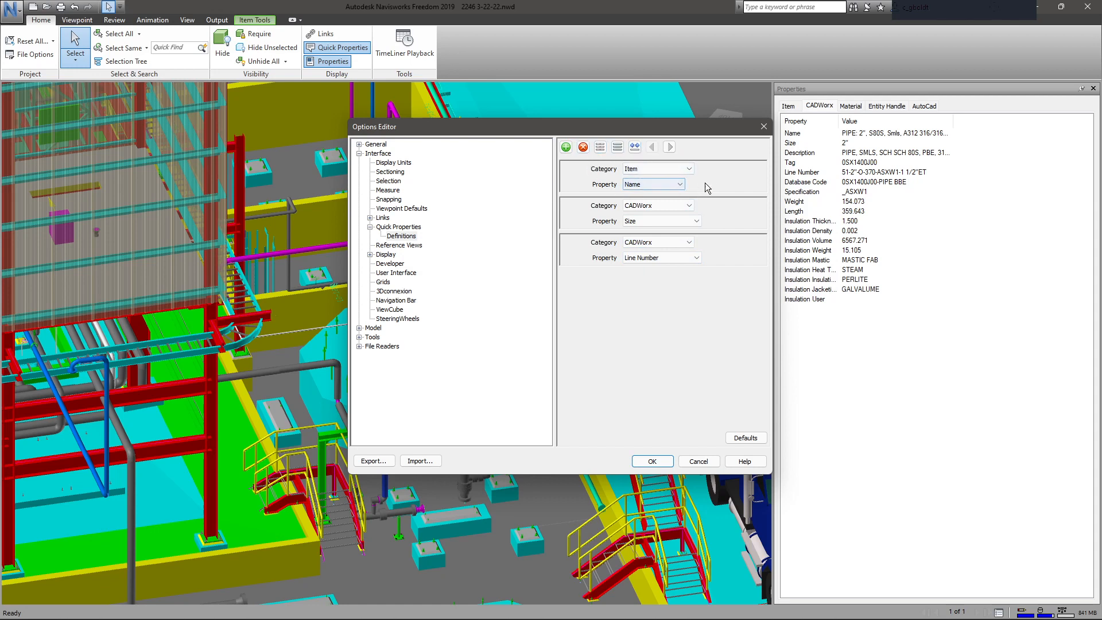
{"action": "left_click", "coordinate": [677, 168]}
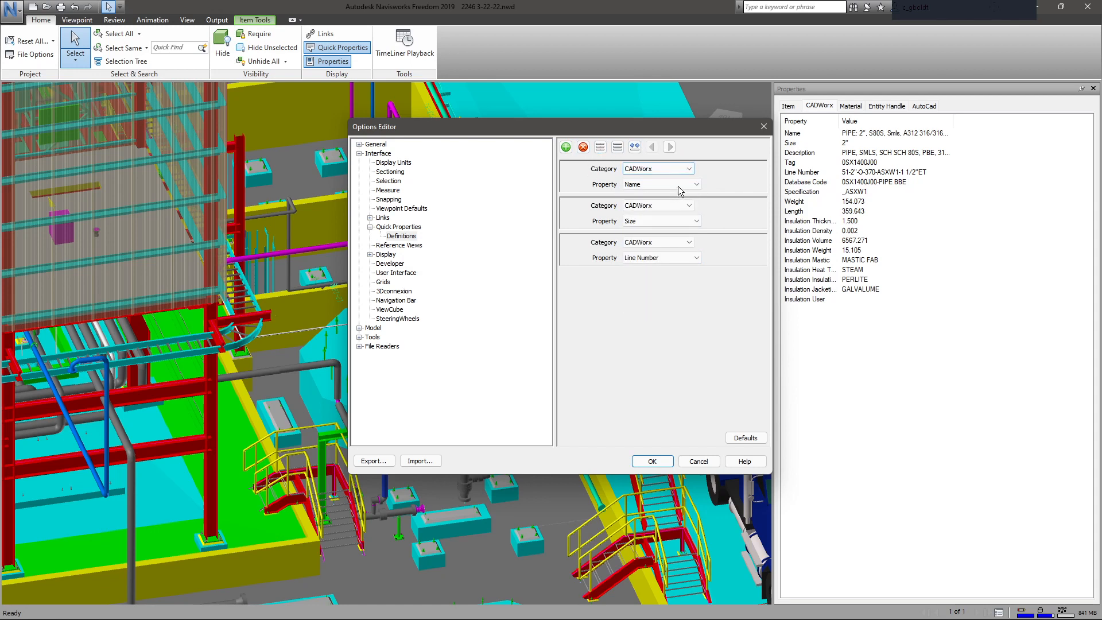
{"action": "left_click", "coordinate": [694, 184]}
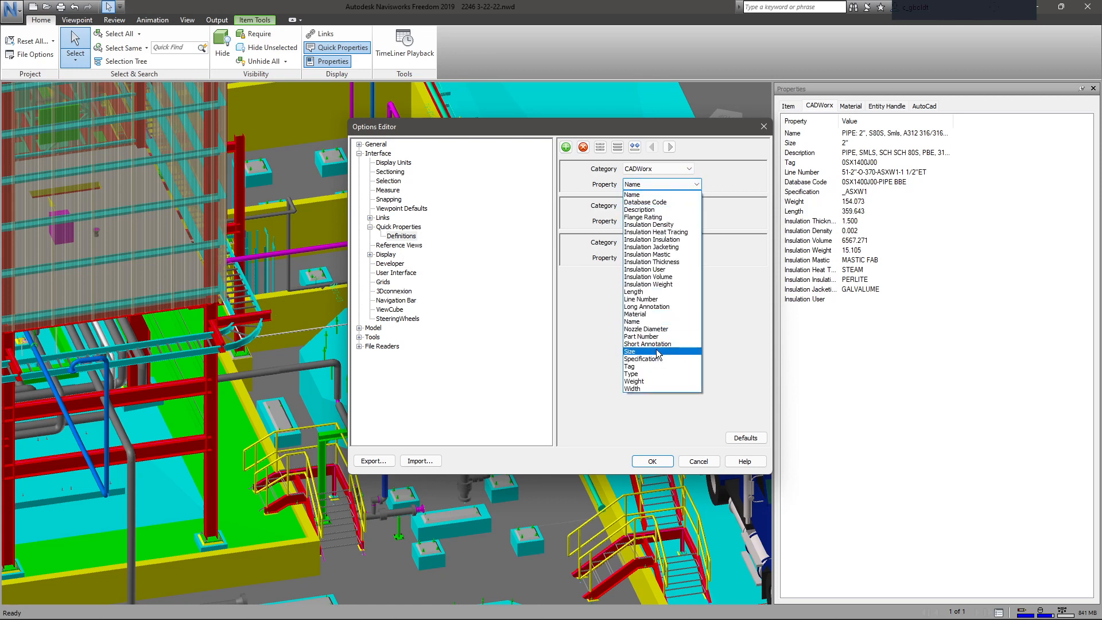
{"action": "left_click", "coordinate": [628, 351]}
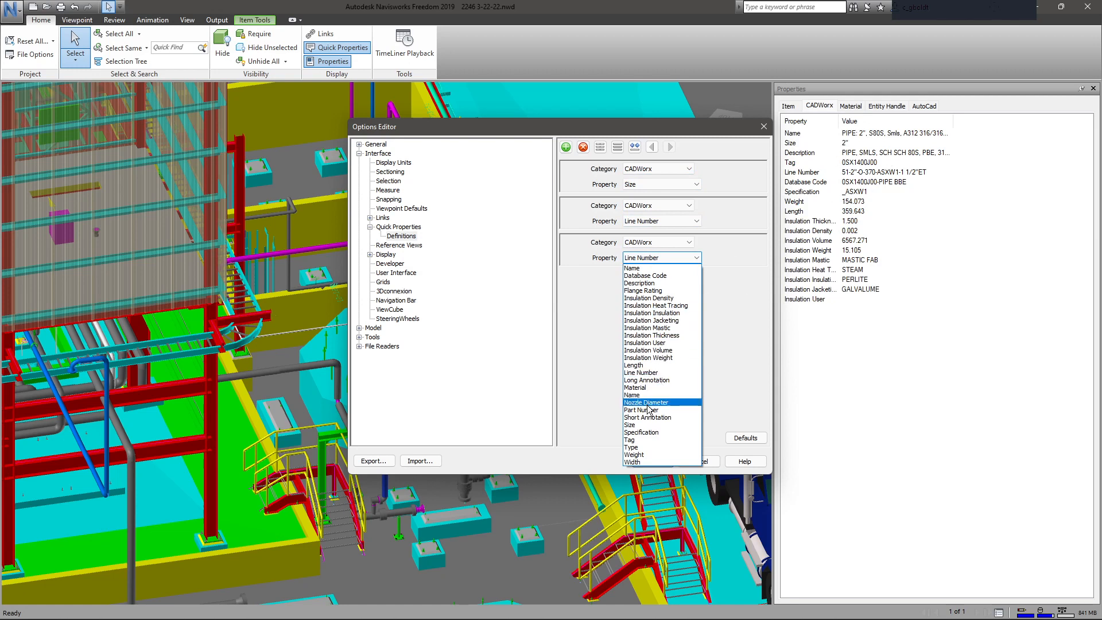
{"action": "left_click", "coordinate": [639, 283]}
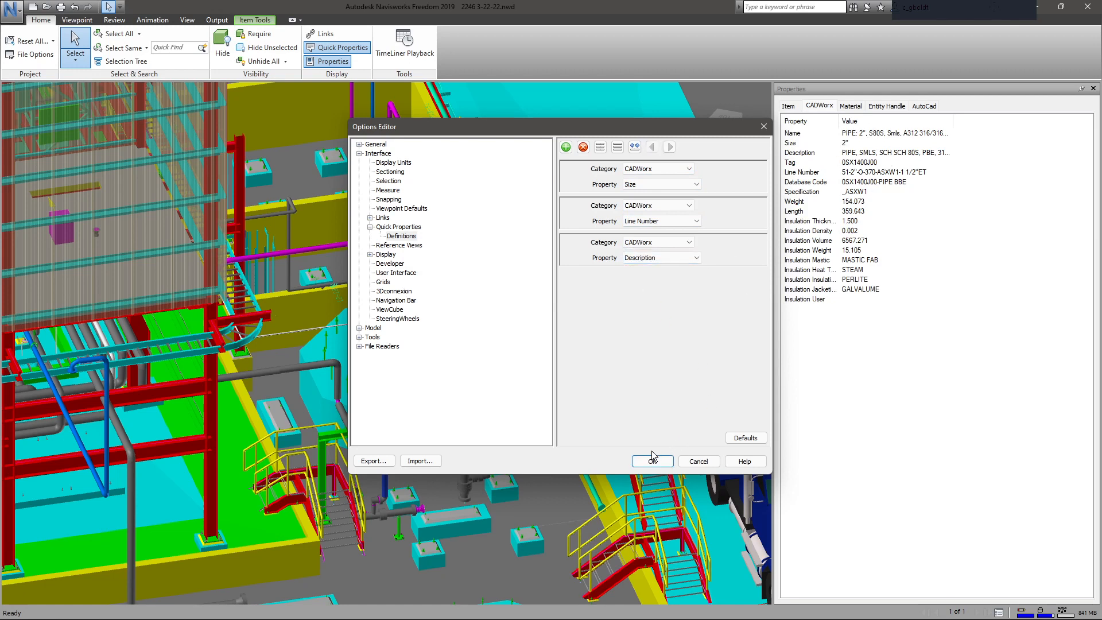
Apply the Quick Properties options and select the 4" pipe to check its tooltip
{"action": "left_click", "coordinate": [650, 460]}
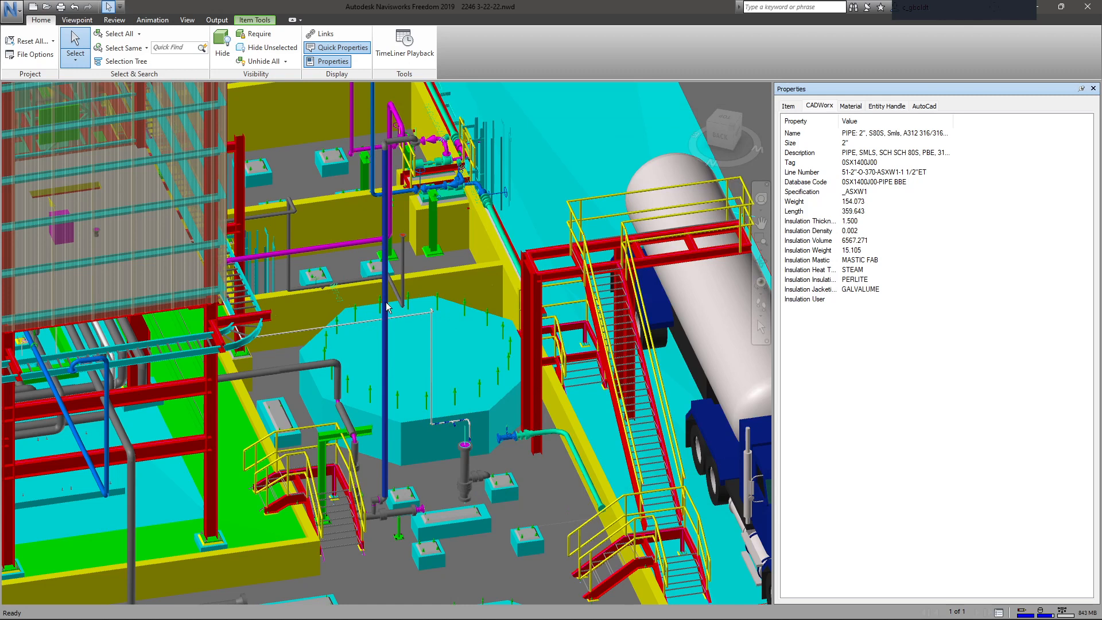
{"action": "mouse_move", "coordinate": [386, 307]}
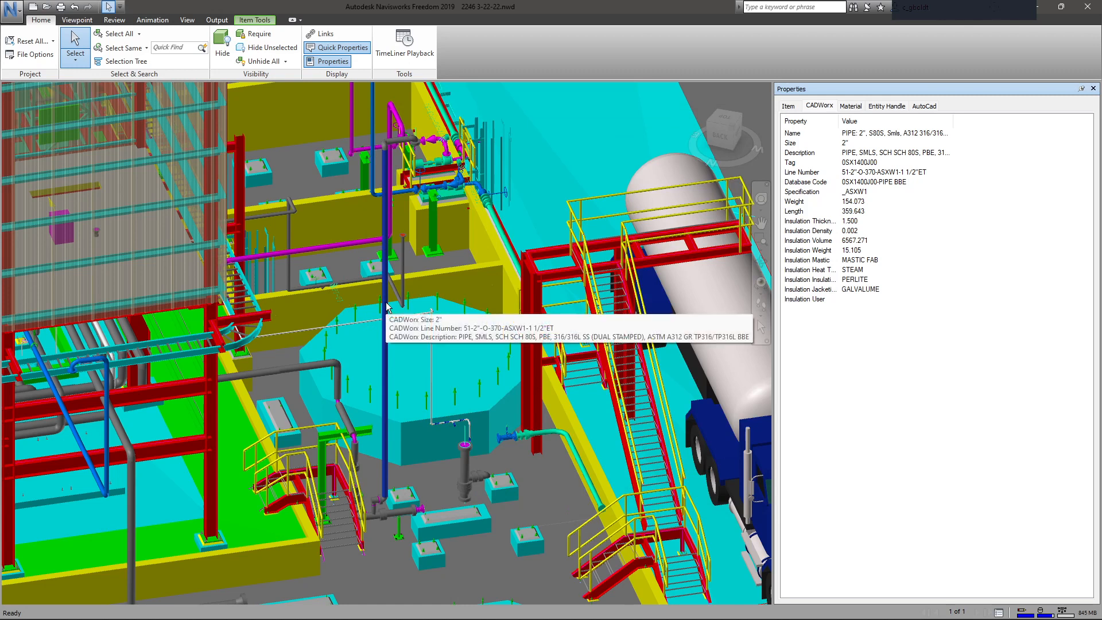
{"action": "mouse_move", "coordinate": [339, 143]}
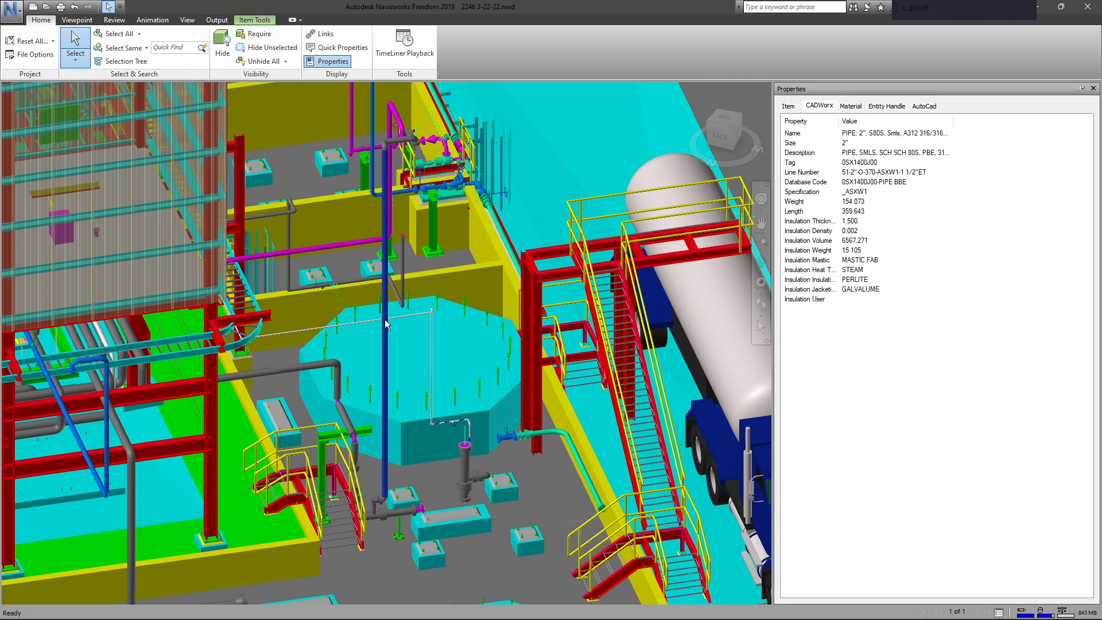
{"action": "left_click", "coordinate": [385, 267]}
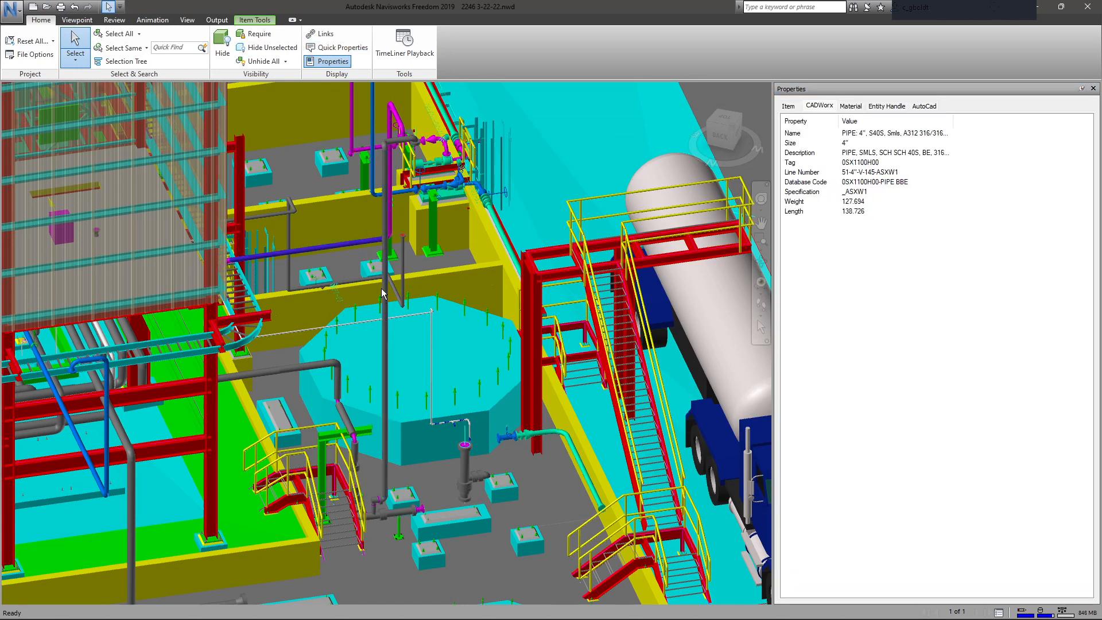